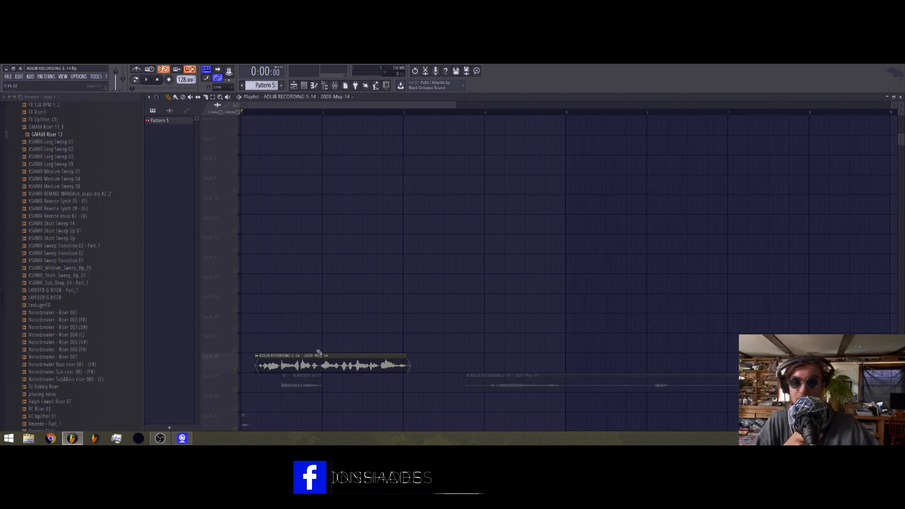
mouse_move(530, 341)
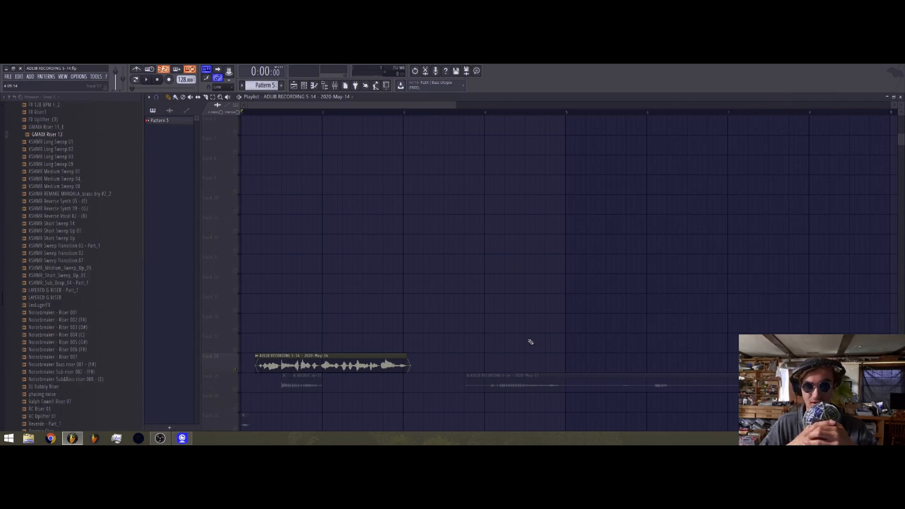
mouse_move(436, 120)
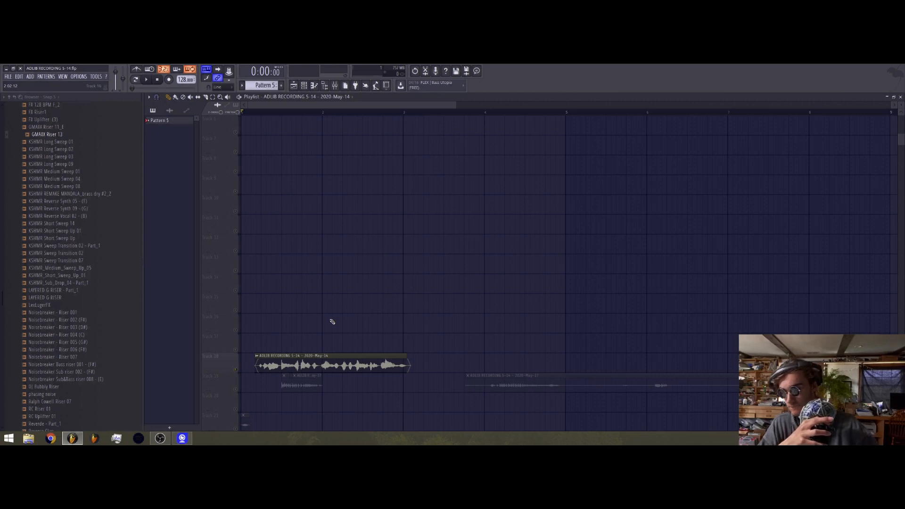
- Audition the vocal take, then adjust the Pro-G gate threshold on the vocal insert
left_click(146, 79)
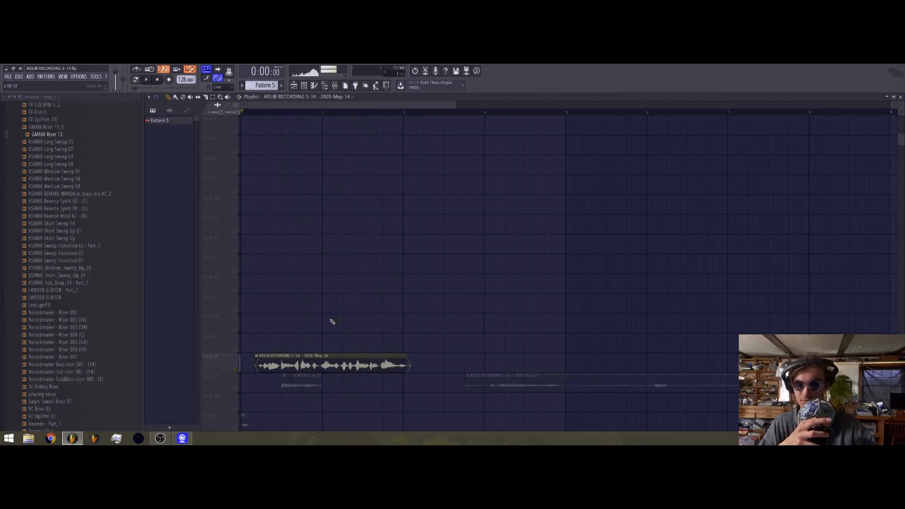
left_click(337, 86)
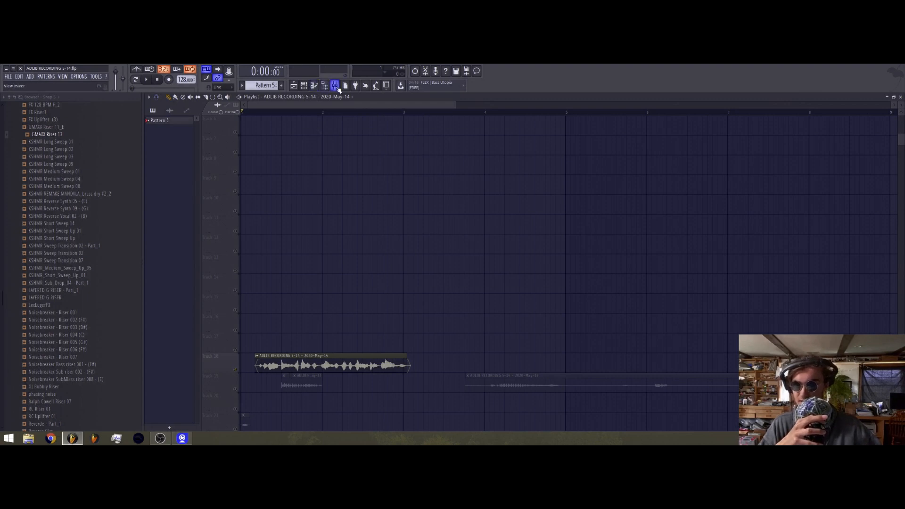
left_click(334, 84)
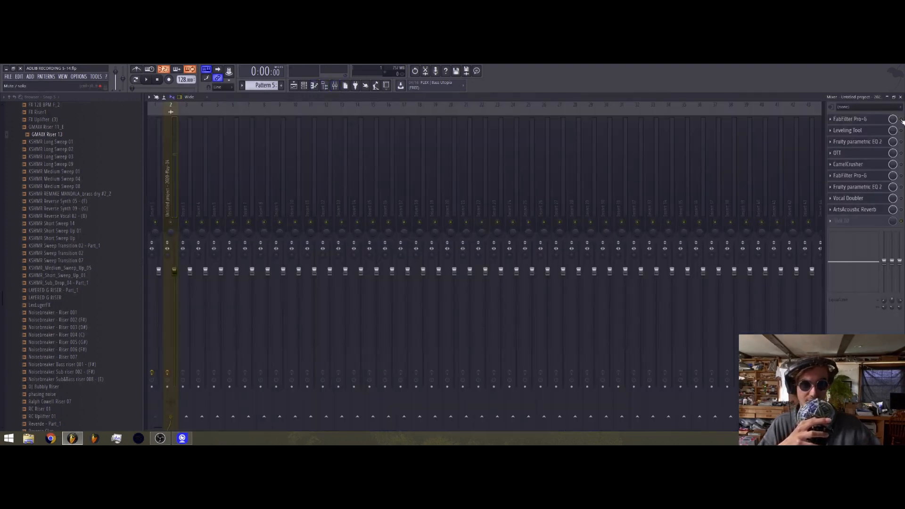
left_click(849, 119)
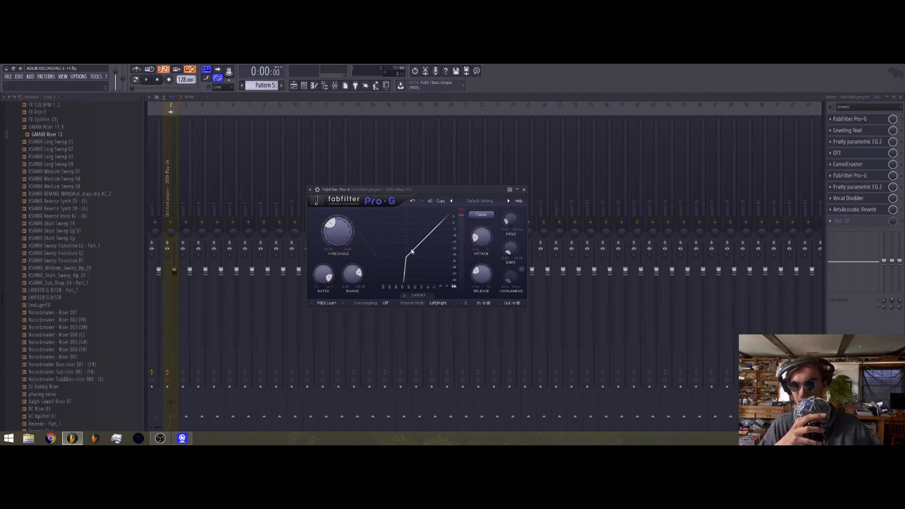
mouse_move(392, 259)
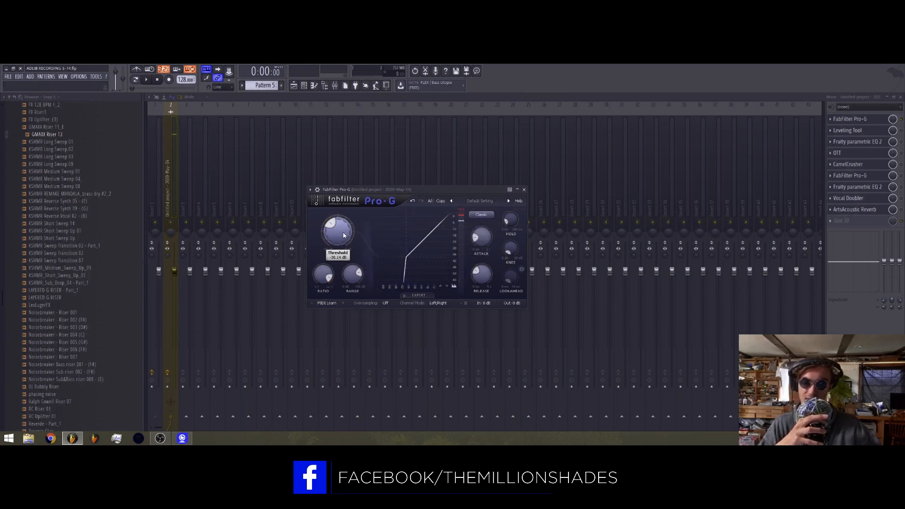
left_click_drag(336, 231, 337, 242)
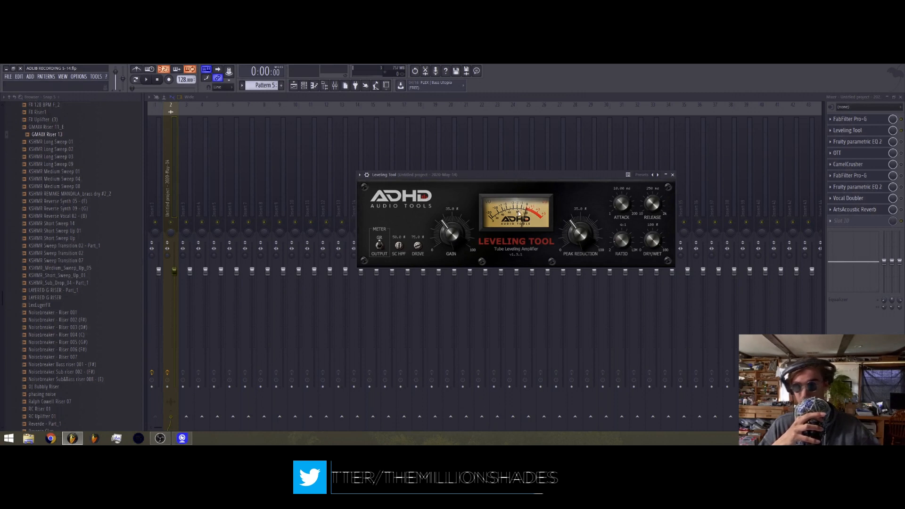
- Leave the Leveling Tool compressor and bring up the OTT multiband compressor
left_click(145, 71)
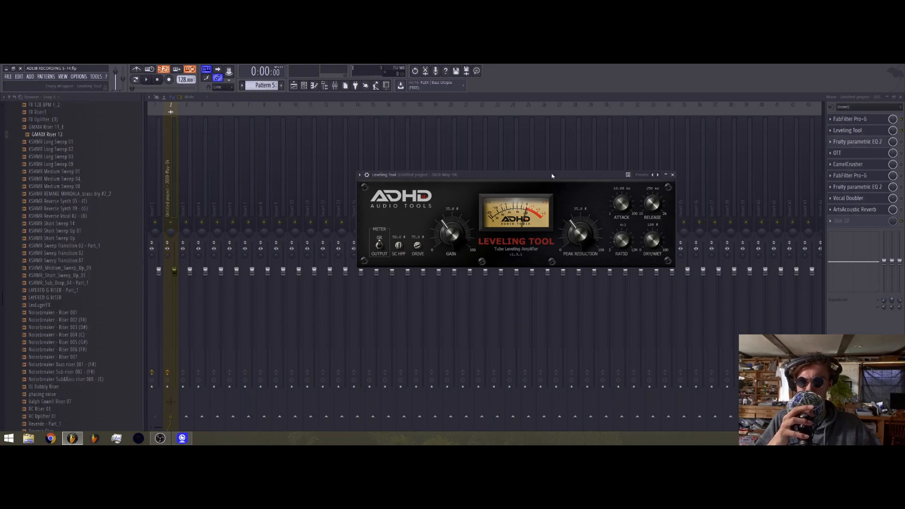
mouse_move(600, 176)
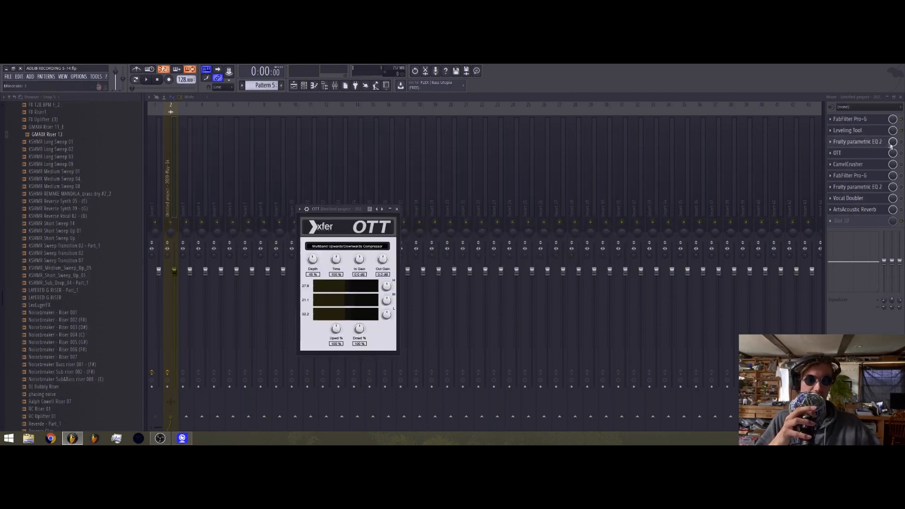
left_click(397, 208)
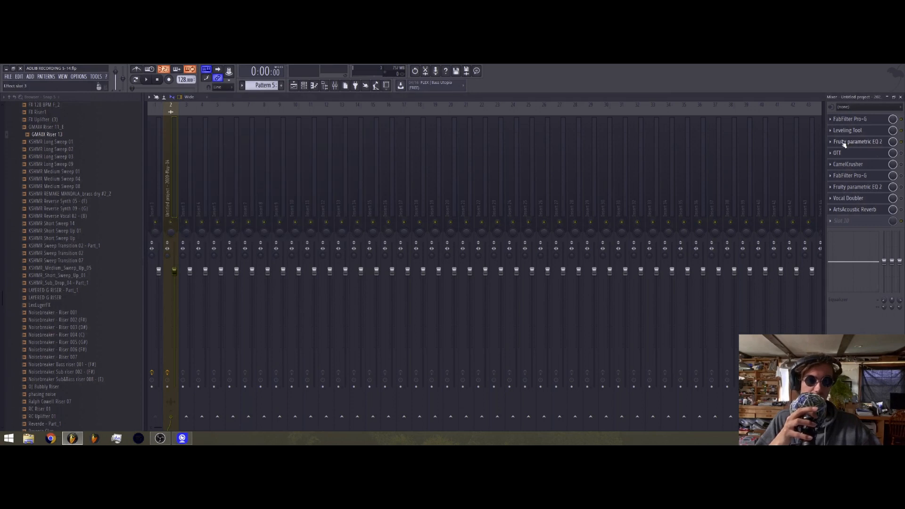
left_click(858, 142)
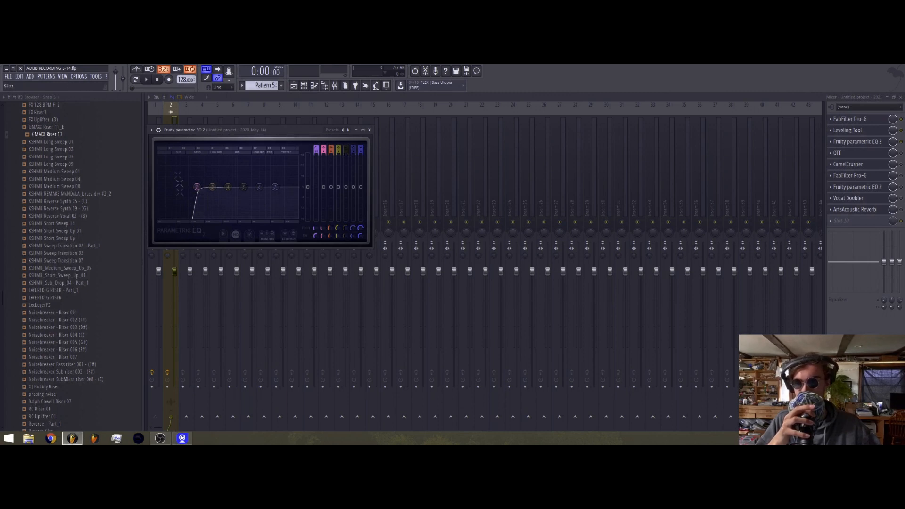
left_click(837, 153)
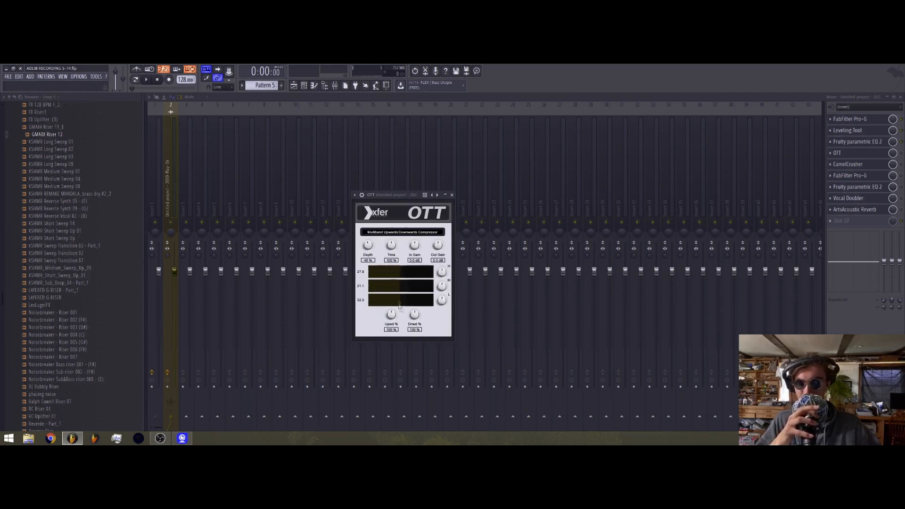
- Dismiss the OTT window and play the vocal through the insert chain
left_click(452, 194)
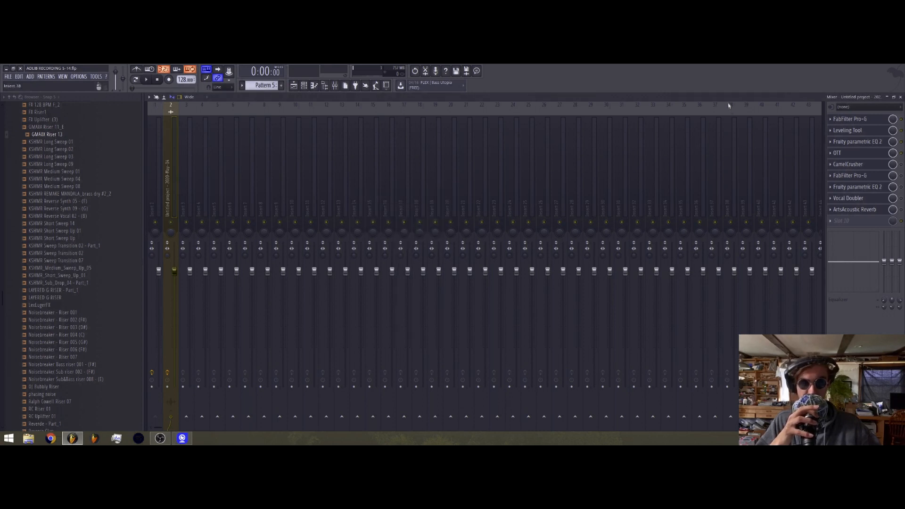
left_click(146, 80)
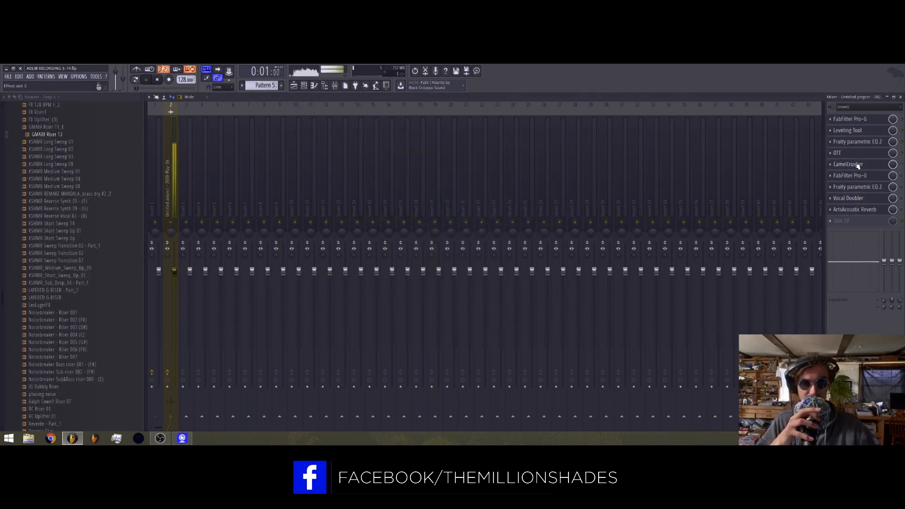
- Review CamelCrusher and the second Pro-G gate on the vocal insert
left_click(848, 164)
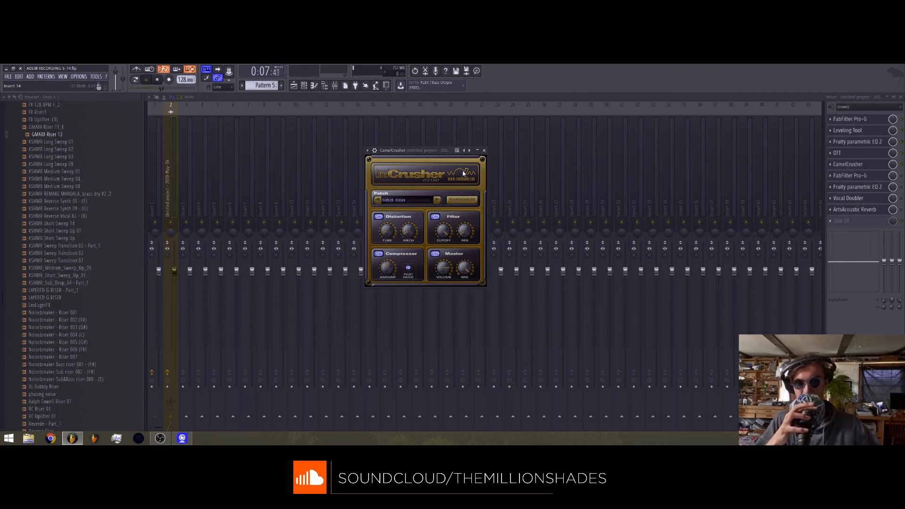
left_click(851, 175)
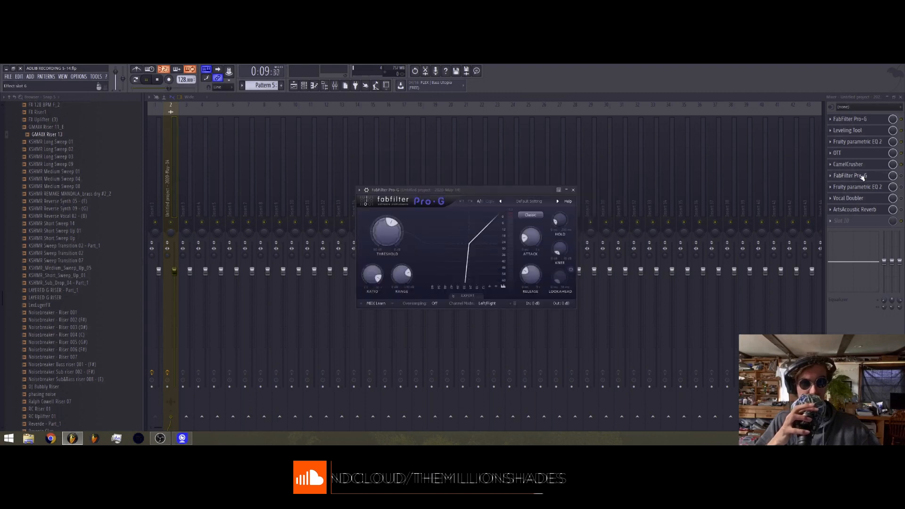
left_click(848, 164)
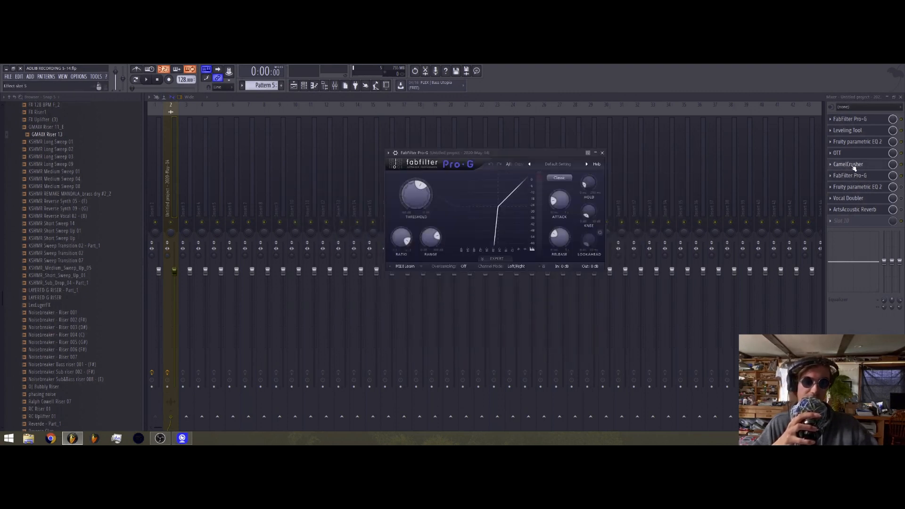
left_click(838, 153)
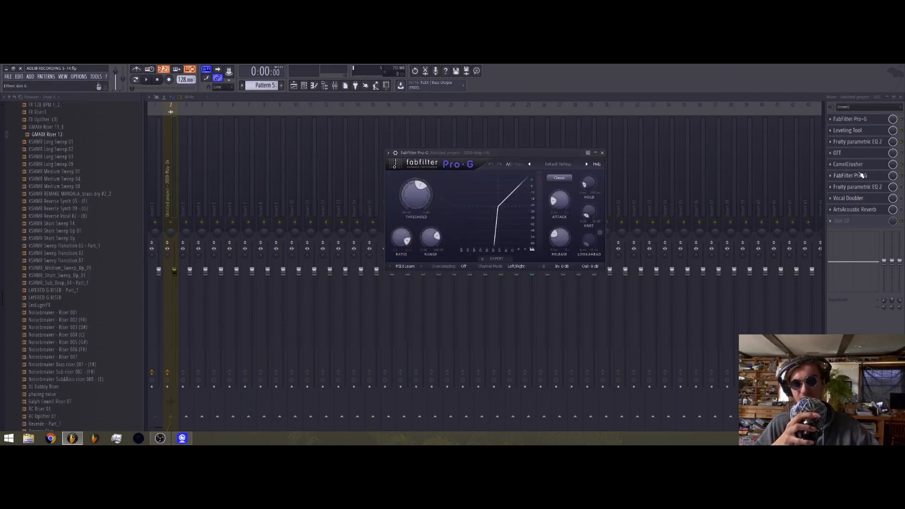
- Check the second Fruity Parametric EQ 2 curve, then return to the playlist's adlib clip
left_click(858, 186)
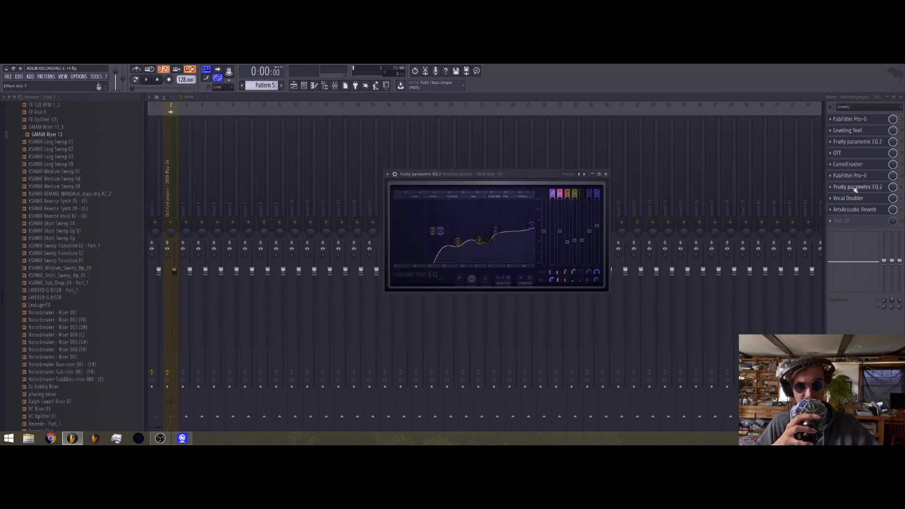
left_click_drag(462, 173, 460, 145)
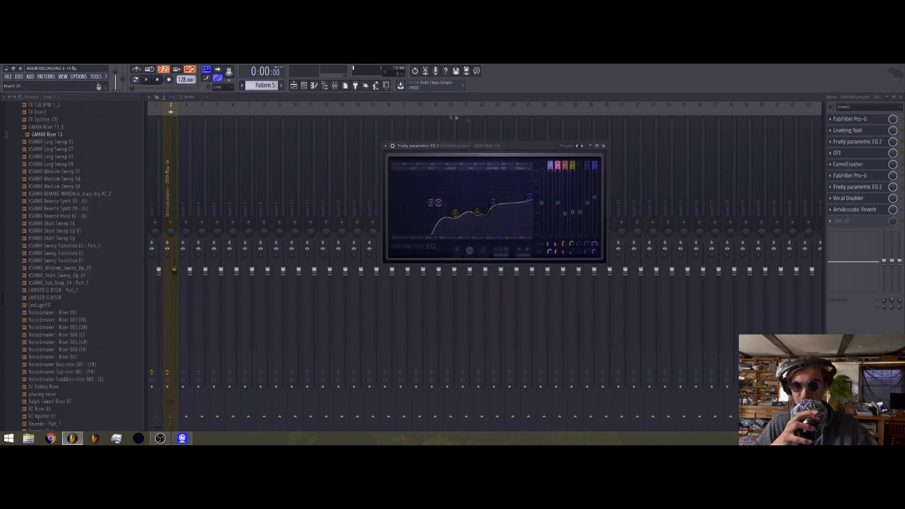
left_click(604, 145)
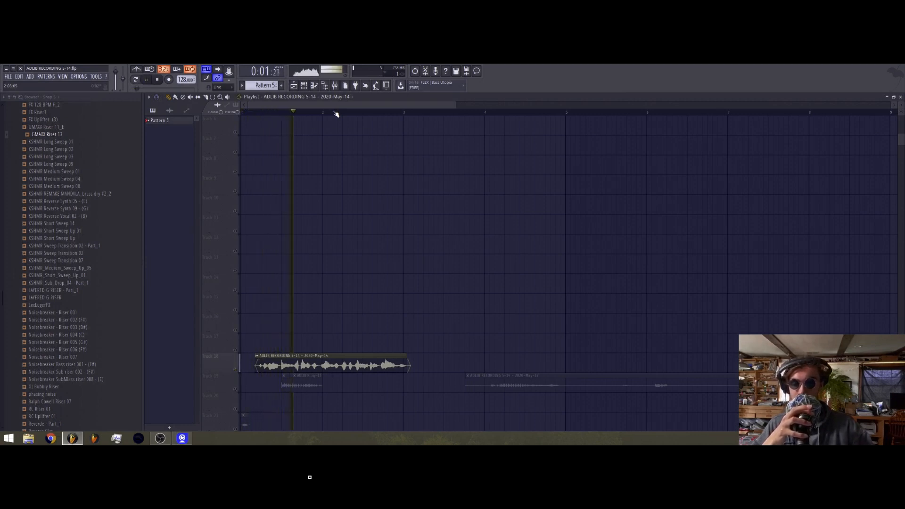
- Bring up Vocal Doubler showing Separation 100% and Variation 59%
left_click(378, 112)
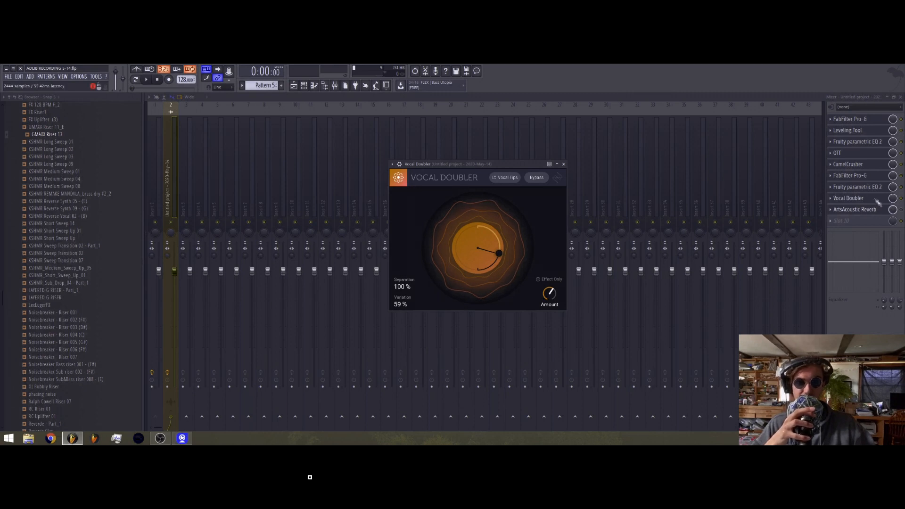
- Revisit the parametric EQ, then play the adlib vocal clip in the playlist
left_click(858, 187)
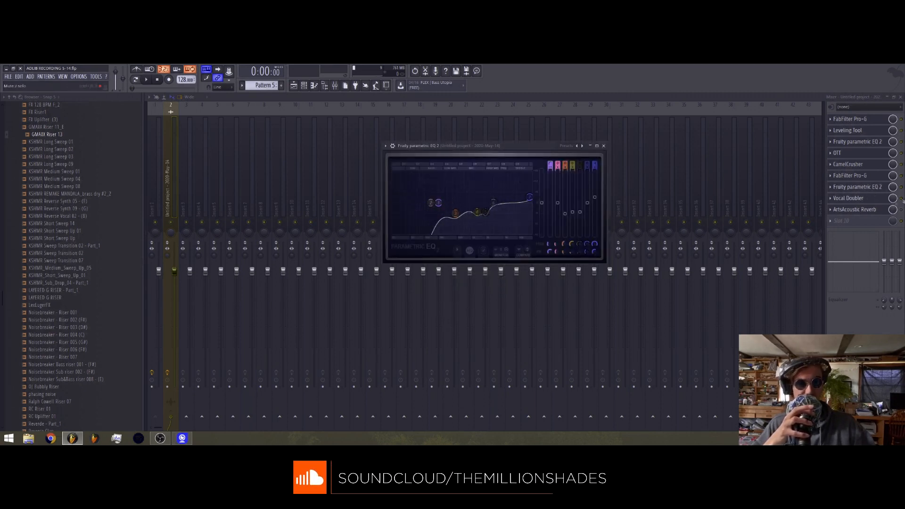
left_click(604, 146)
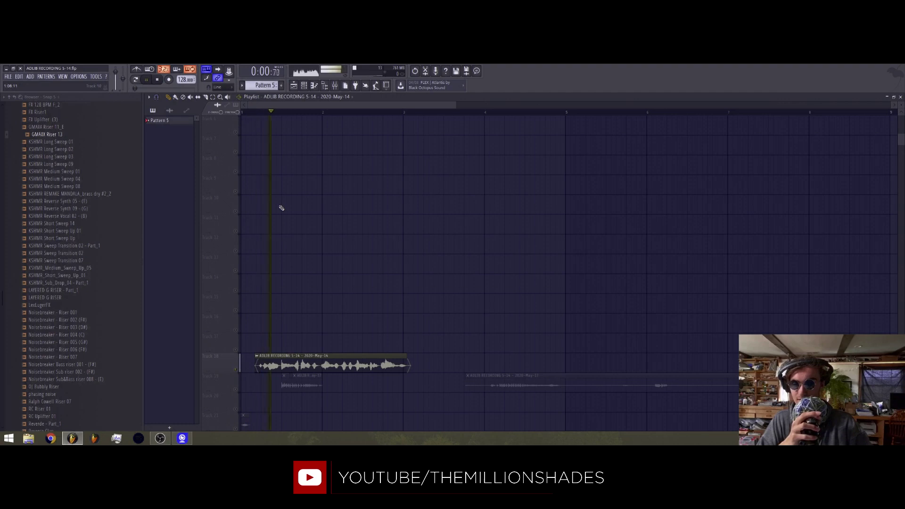
- Stop playback and return to the mixer's vocal effect chain
left_click(147, 80)
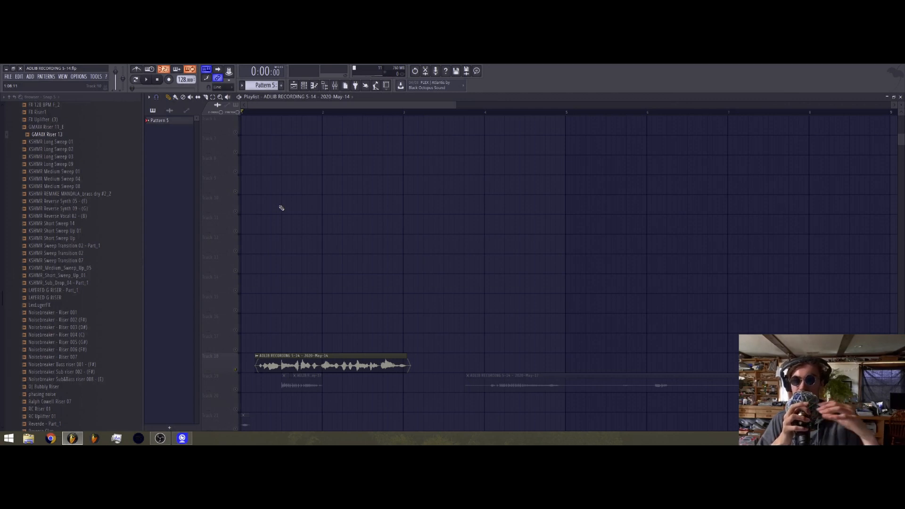
left_click(333, 86)
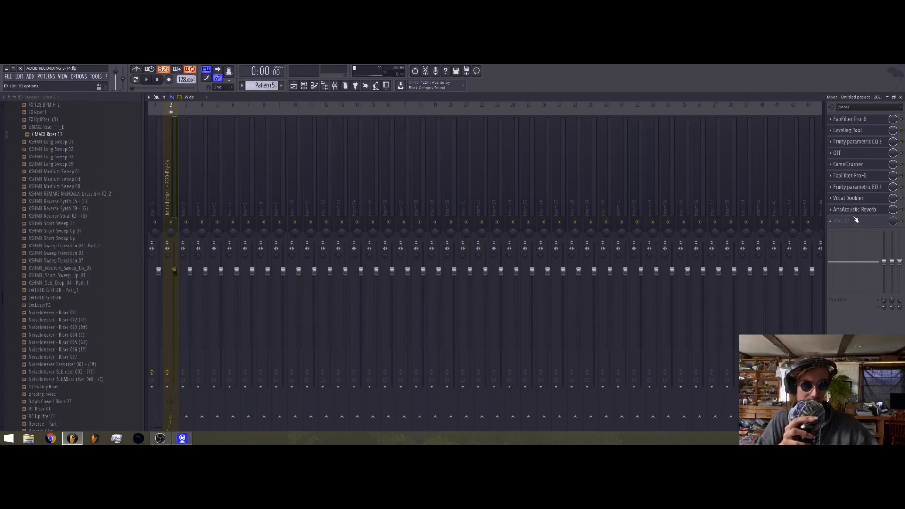
- Show the playlist's stack of vocal takes on the lower tracks
left_click(848, 198)
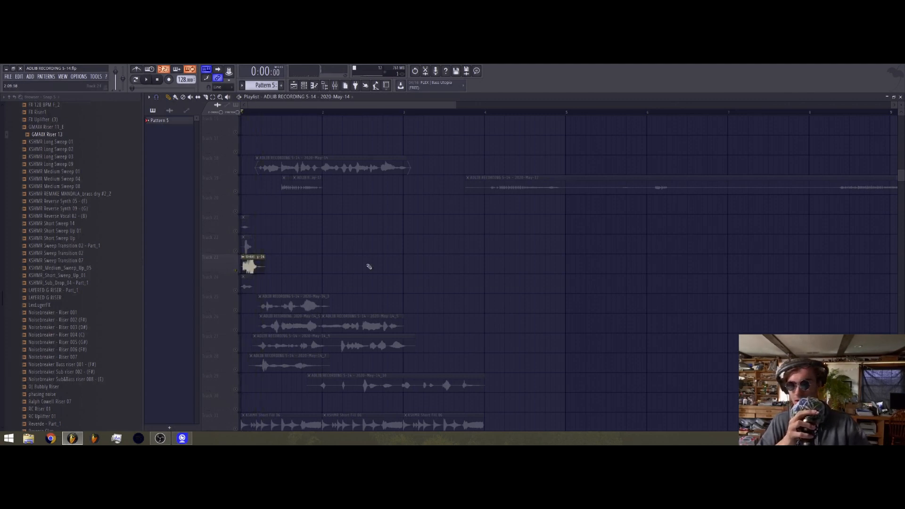
- Audition the lower vocal takes, stop playback, and return to the mixer
scroll("up", 3)
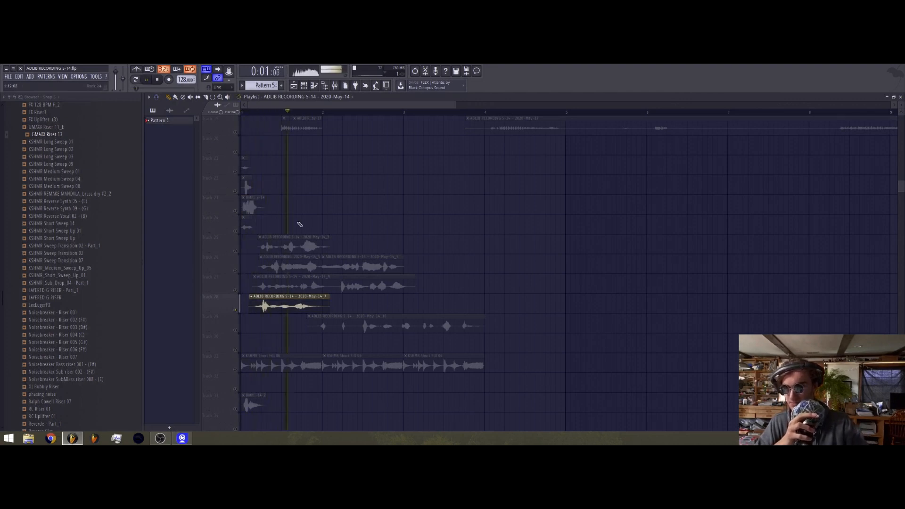
left_click(145, 79)
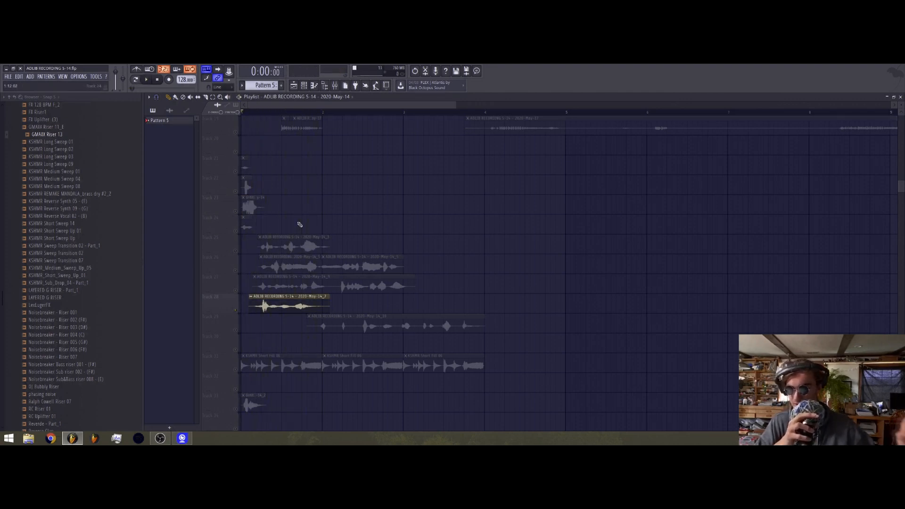
left_click(288, 296)
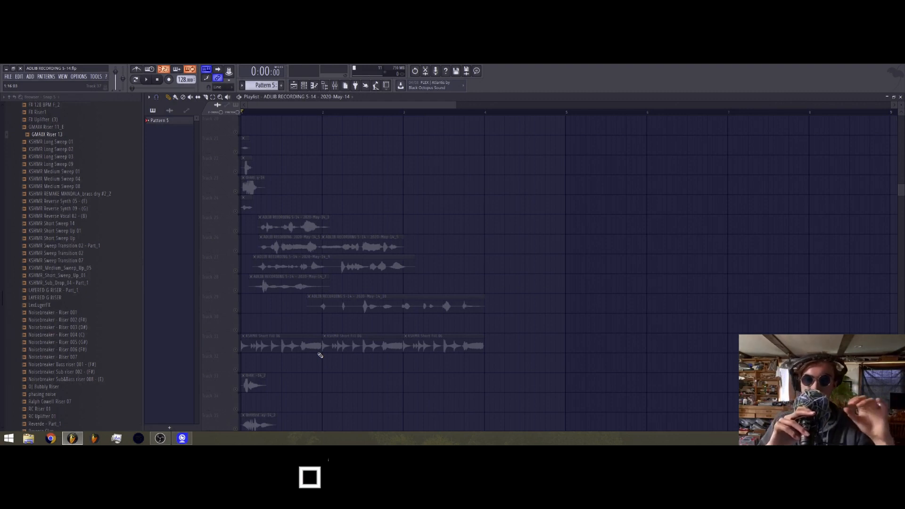
left_click(333, 86)
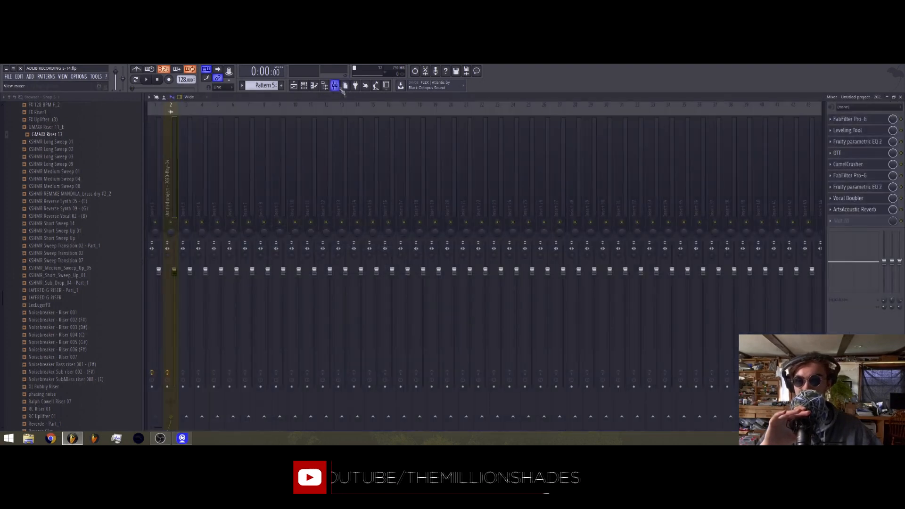